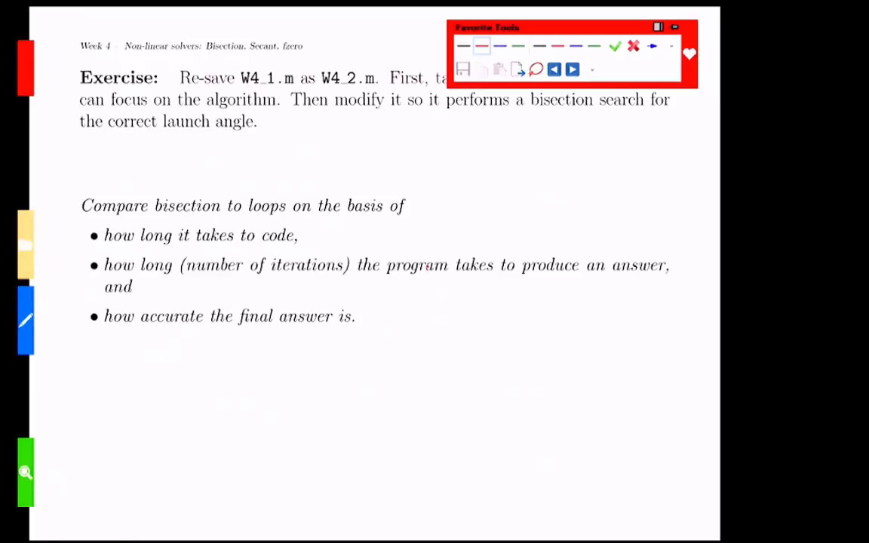
Draw a red line under the bullets and handwrite e^x = 10 beneath it.
left_click_drag(329, 356, 465, 359)
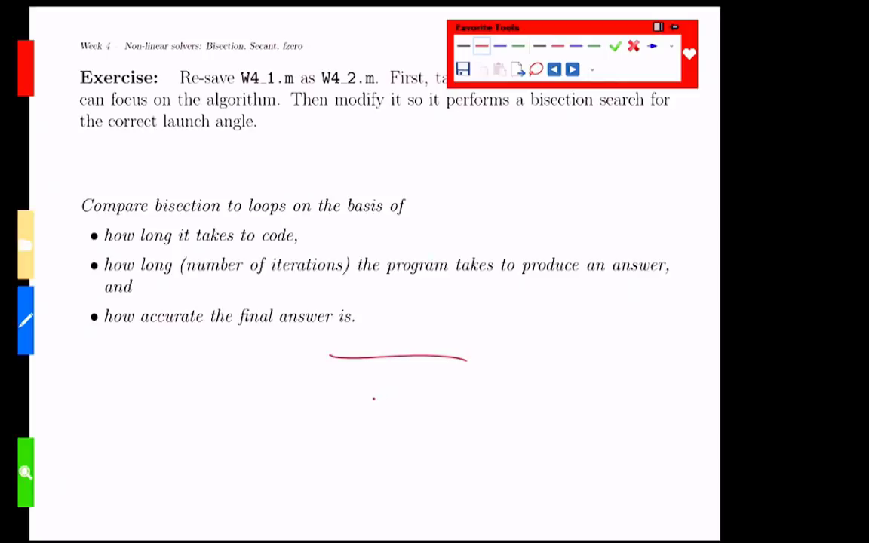
left_click_drag(362, 411, 400, 396)
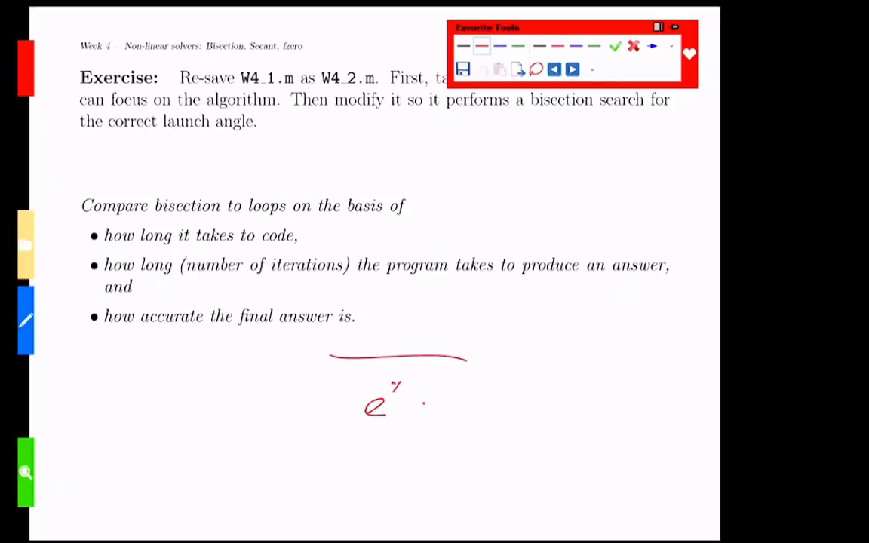
left_click_drag(422, 411, 495, 411)
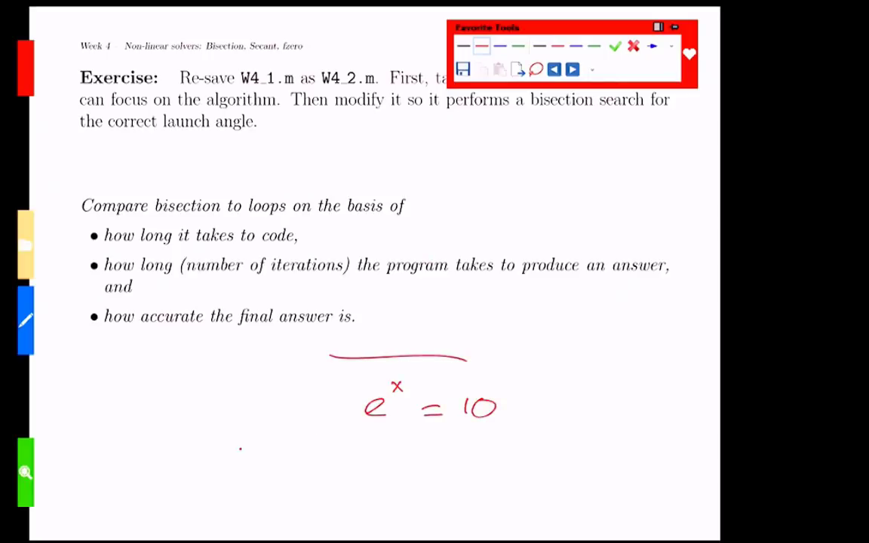
left_click_drag(234, 446, 468, 445)
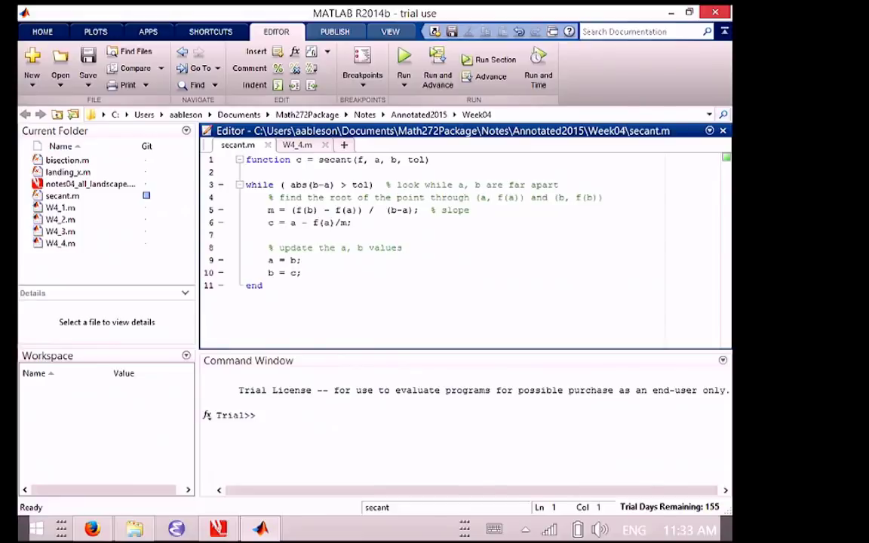
left_click(246, 160)
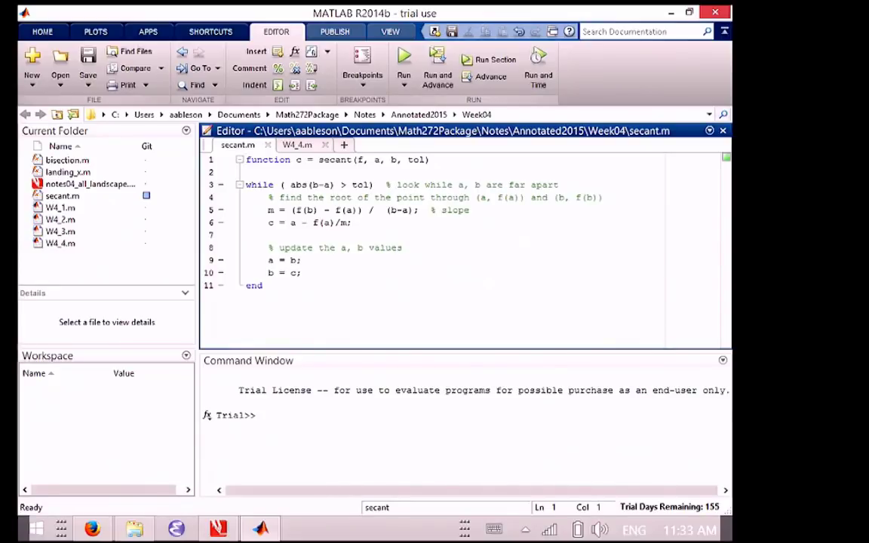
left_click(244, 160)
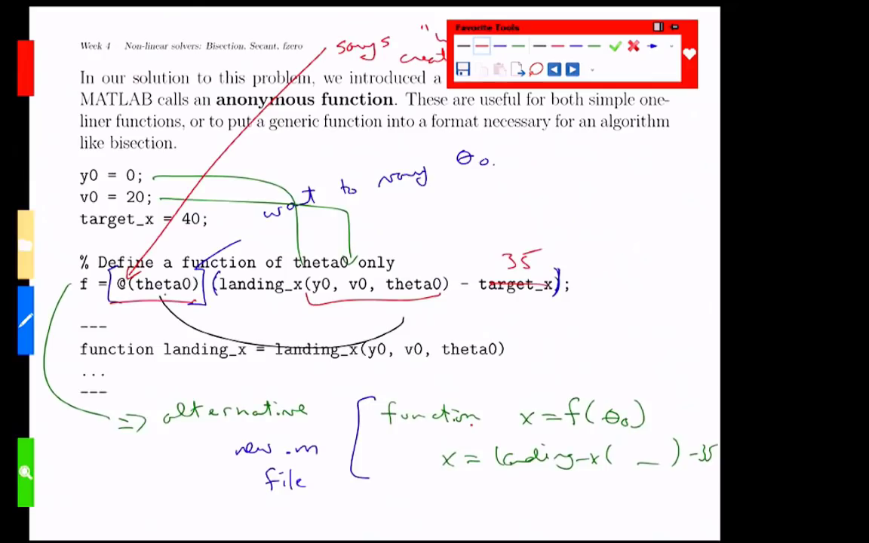
Page forward through the notes to the c = a − f(a)/m derivation.
left_click(572, 69)
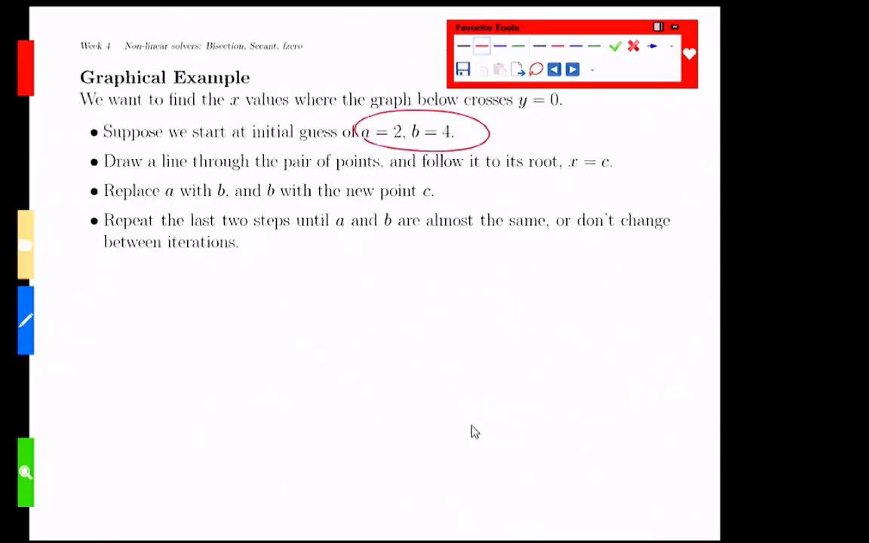
left_click(570, 69)
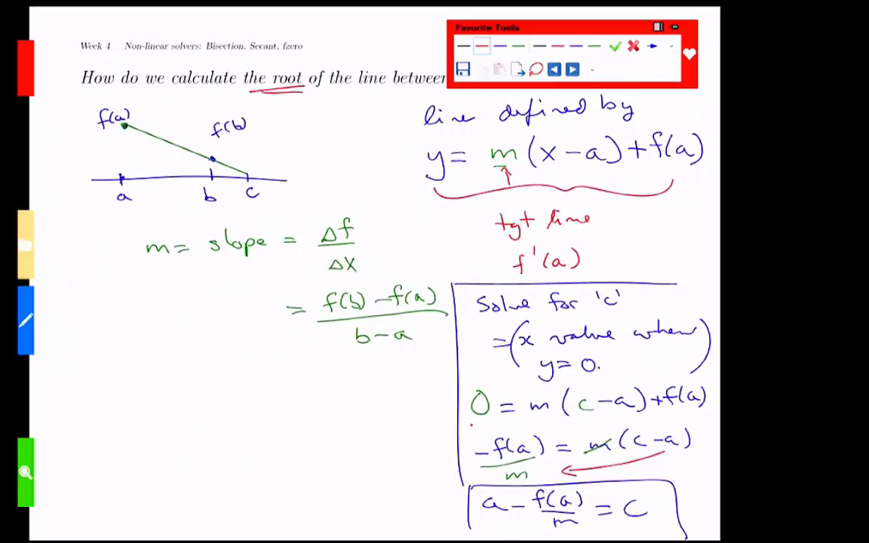
left_click(572, 70)
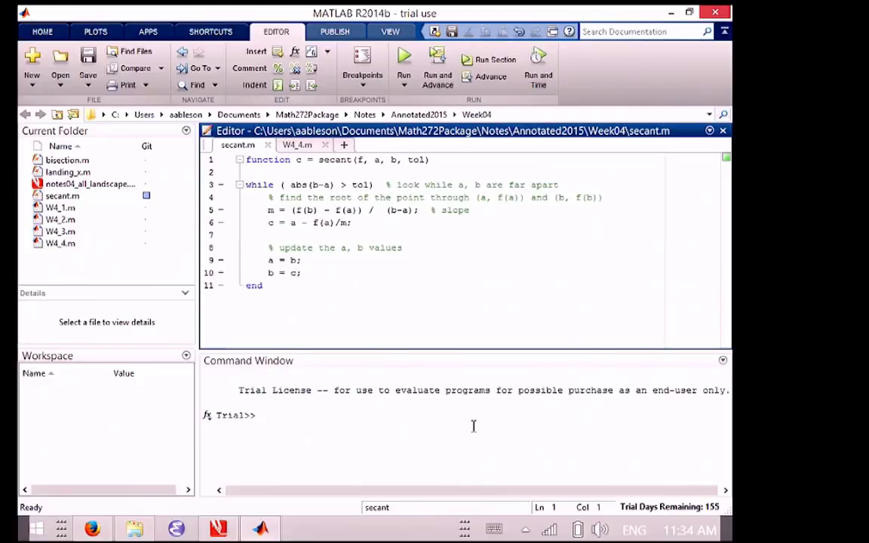
Focus the MATLAB Command Window before returning to the Comments page.
left_click(245, 160)
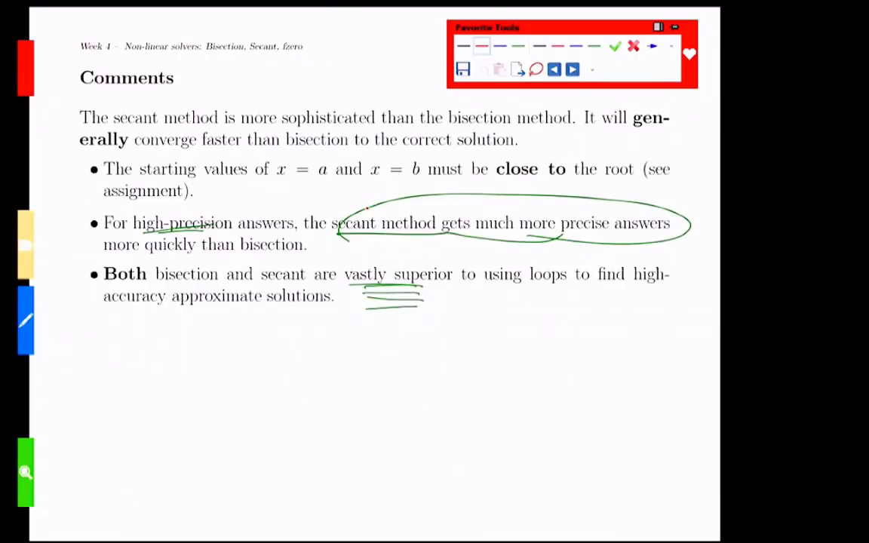
On the Other Non-Linear Solvers page, write 'coding -> easy' under Loops in blue pen.
left_click(571, 70)
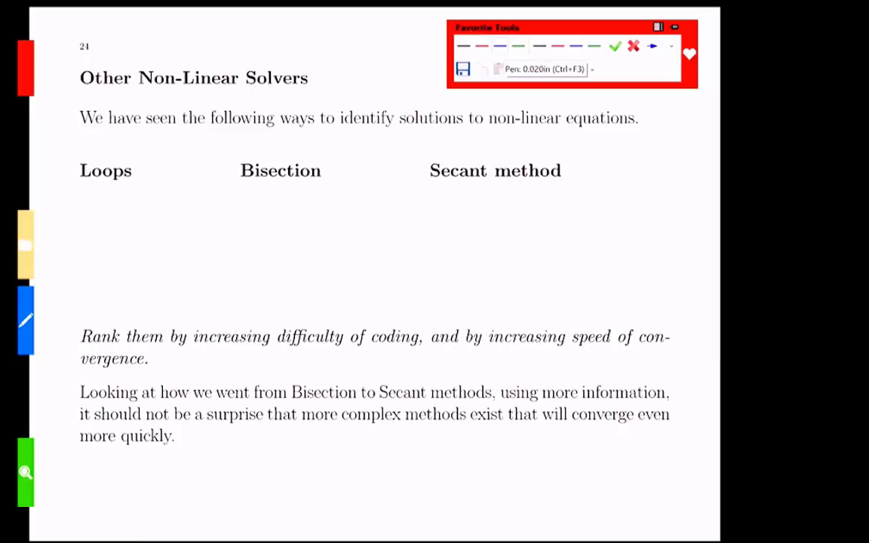
left_click_drag(46, 214, 66, 205)
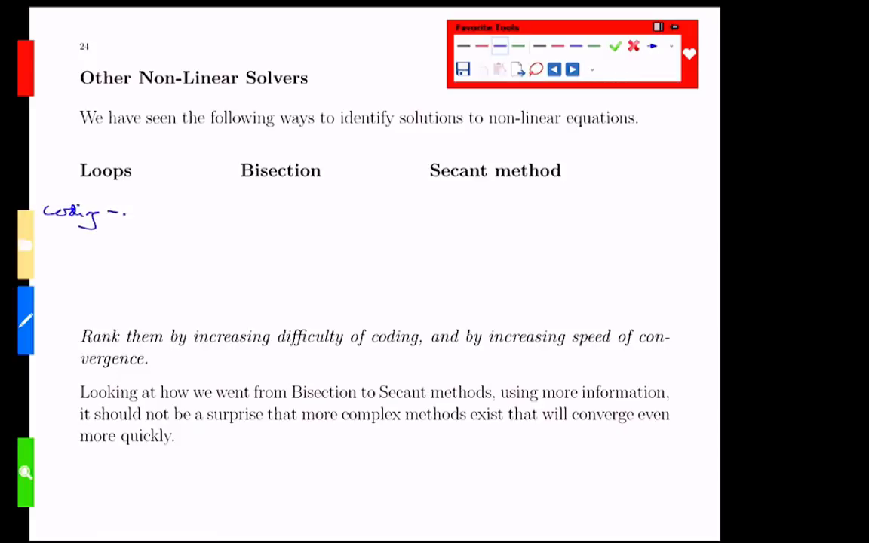
left_click_drag(139, 214, 178, 214)
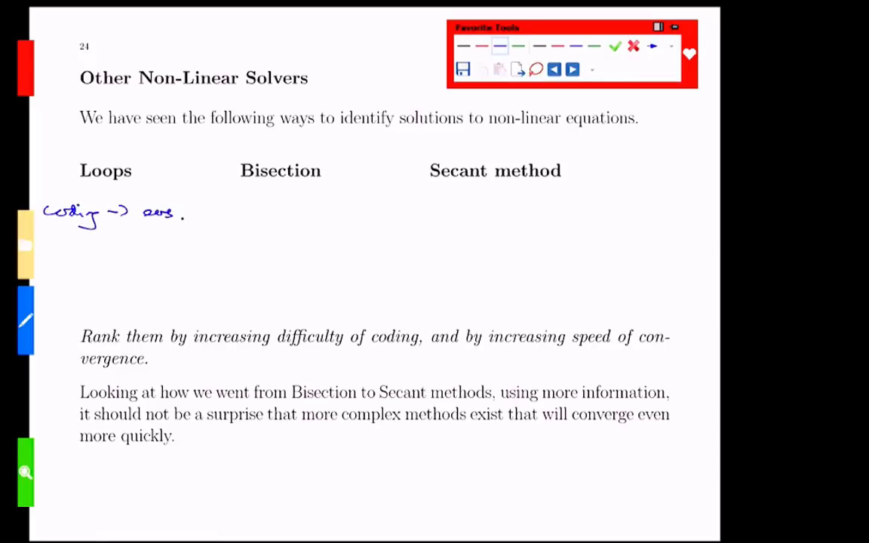
left_click_drag(150, 214, 184, 223)
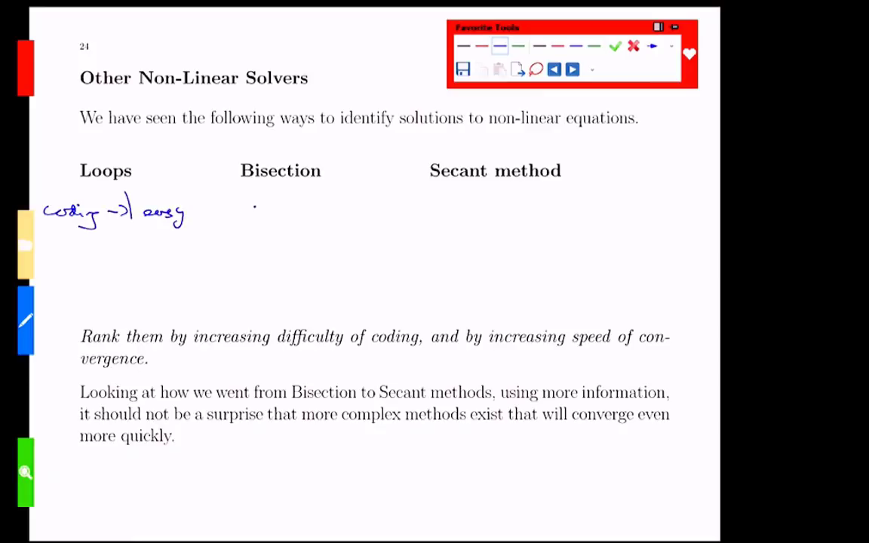
Write 'medium' as the coding rating under Bisection and Secant method.
left_click_drag(259, 210, 286, 210)
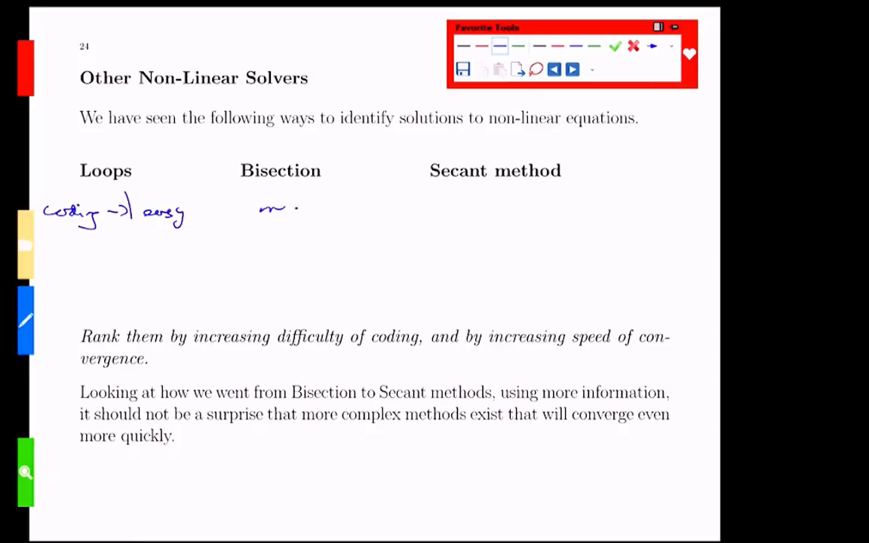
left_click_drag(259, 209, 332, 210)
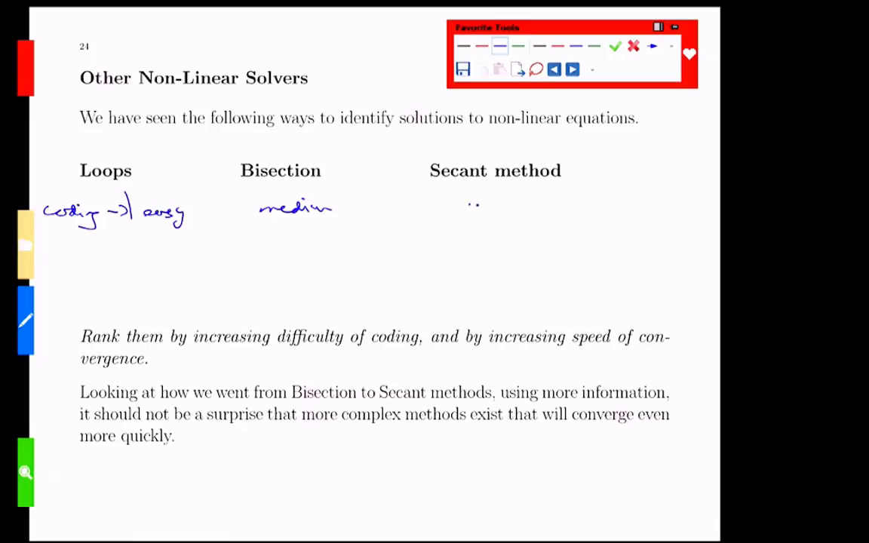
left_click_drag(468, 204, 558, 208)
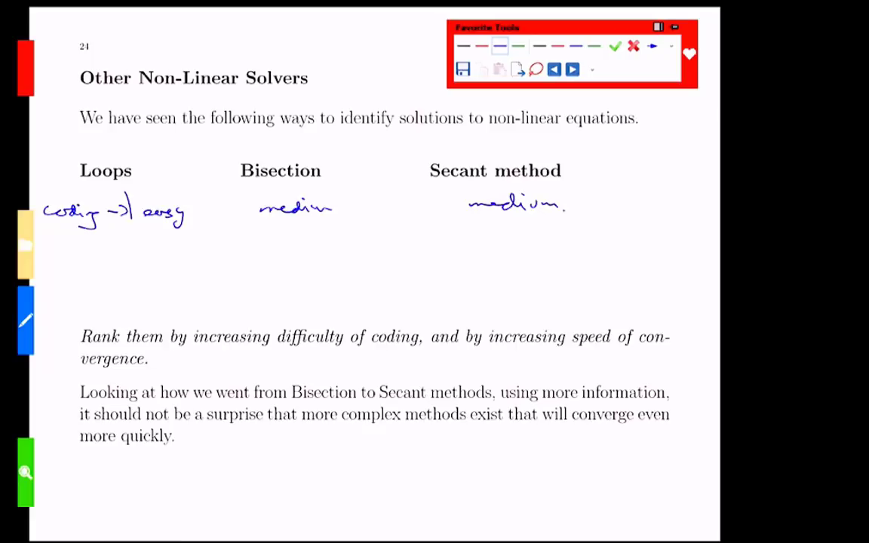
left_click_drag(42, 272, 91, 260)
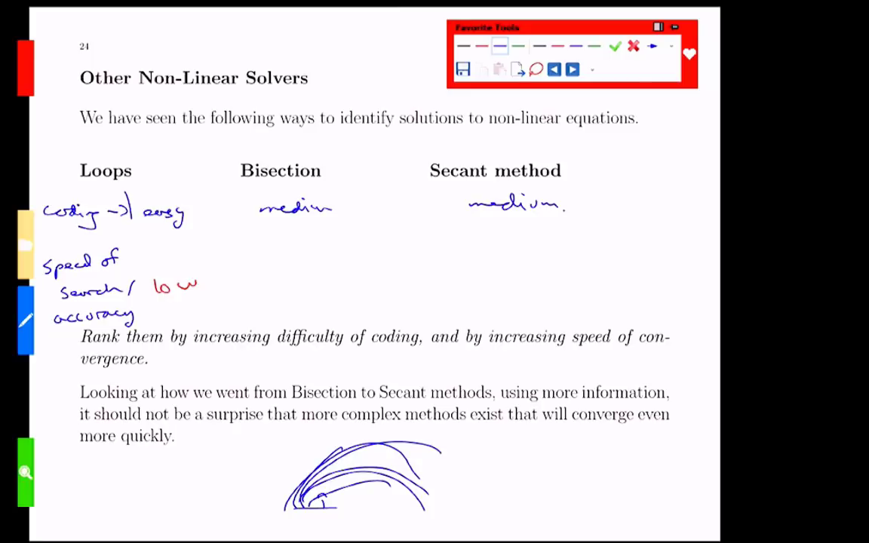
Write 'fast & accurate' under Bisection and 'faster' under Secant method.
left_click_drag(254, 283, 305, 284)
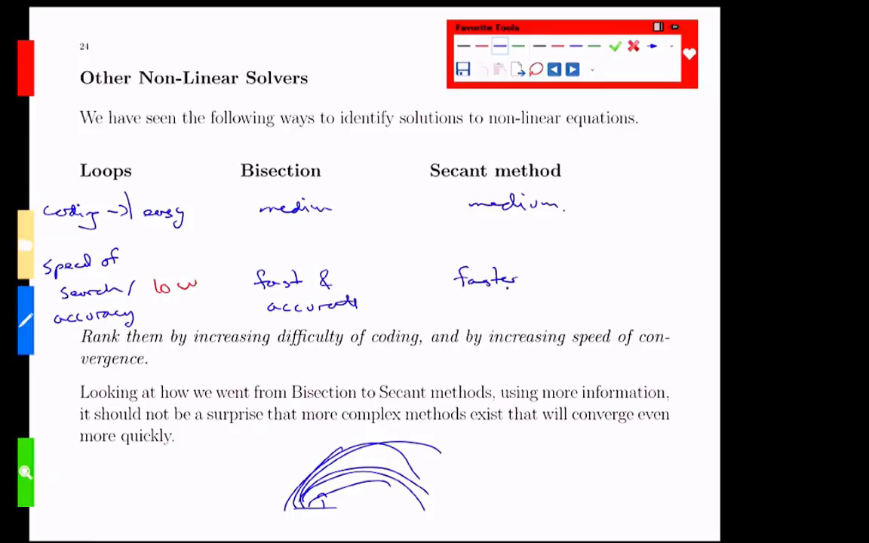
left_click_drag(547, 269, 556, 286)
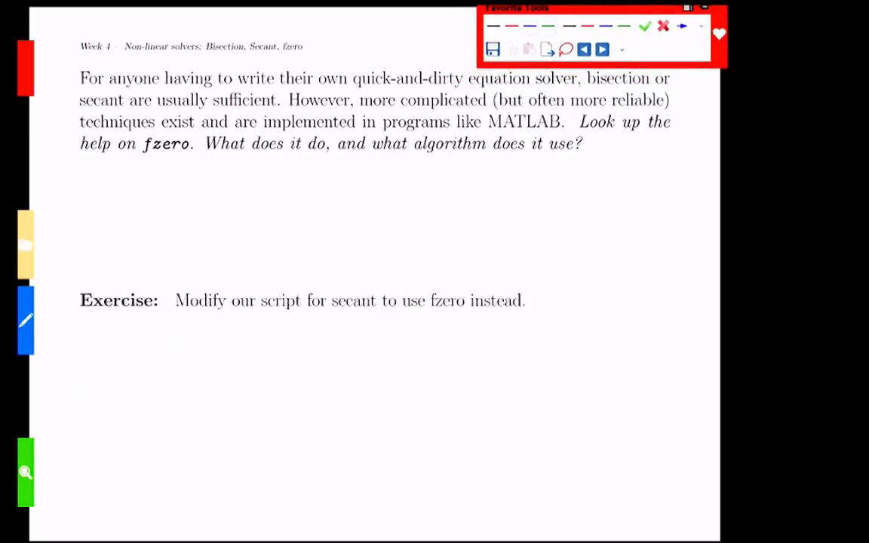
Mark up the fzero paragraph, underlining 'quick-and-dirty' and 'more complicated'.
left_click_drag(365, 92, 453, 83)
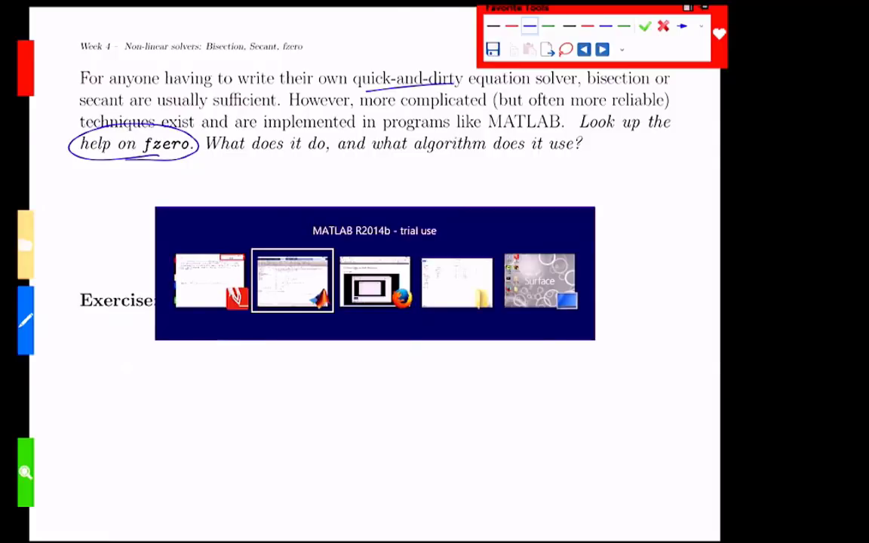
Switch to MATLAB and start typing fzero to bring up its help.
left_click(293, 280)
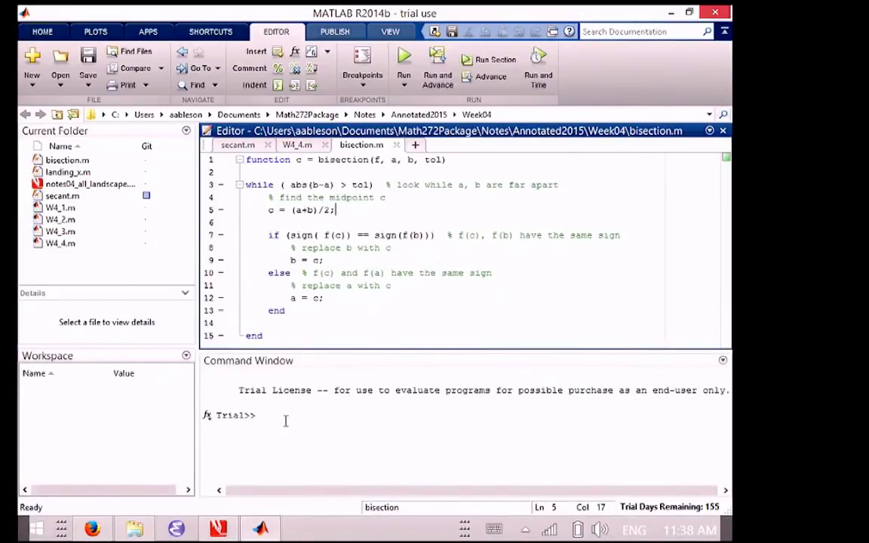
type("fzer")
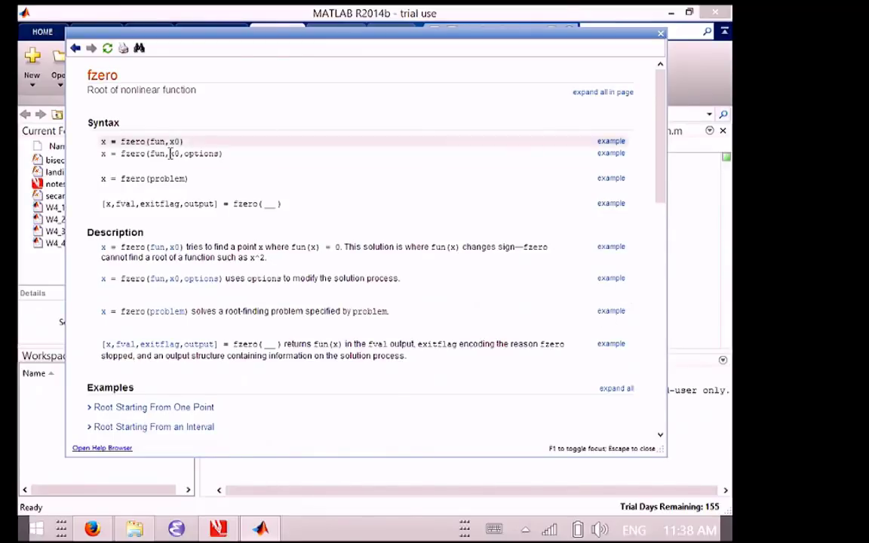
Mark fzero's x0 argument and expand the Algorithms section under More About.
double_click(175, 142)
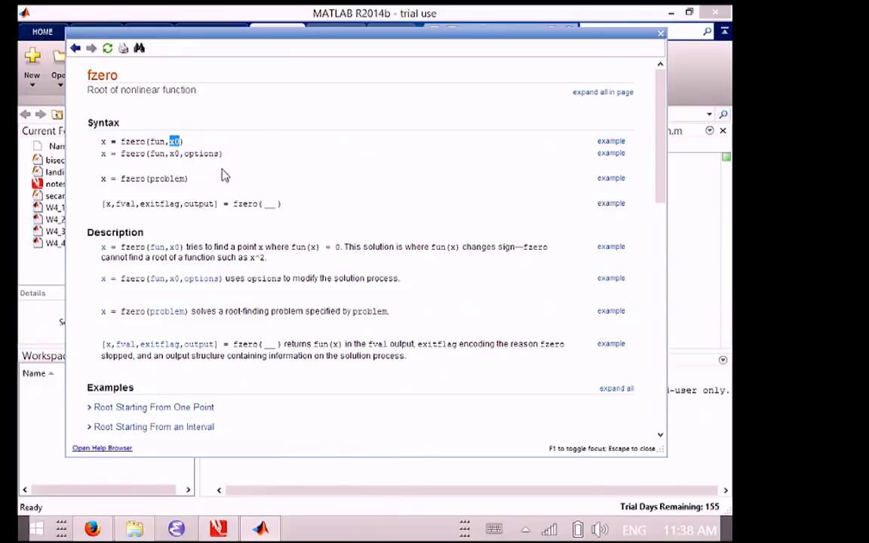
scroll("down", 3)
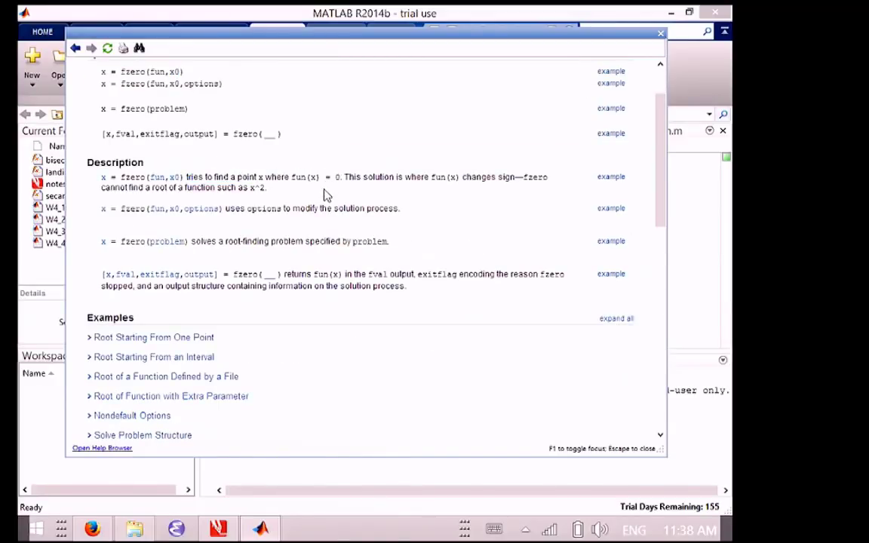
scroll("down", 3)
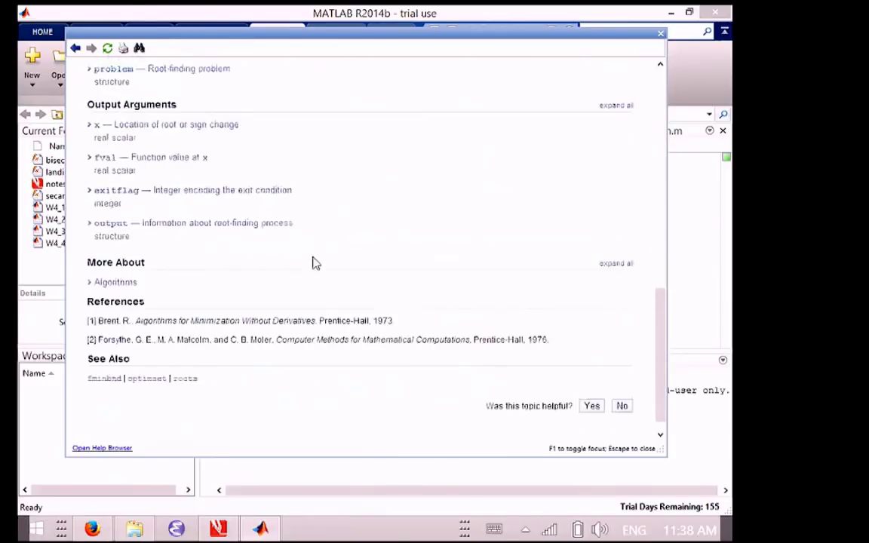
mouse_move(117, 282)
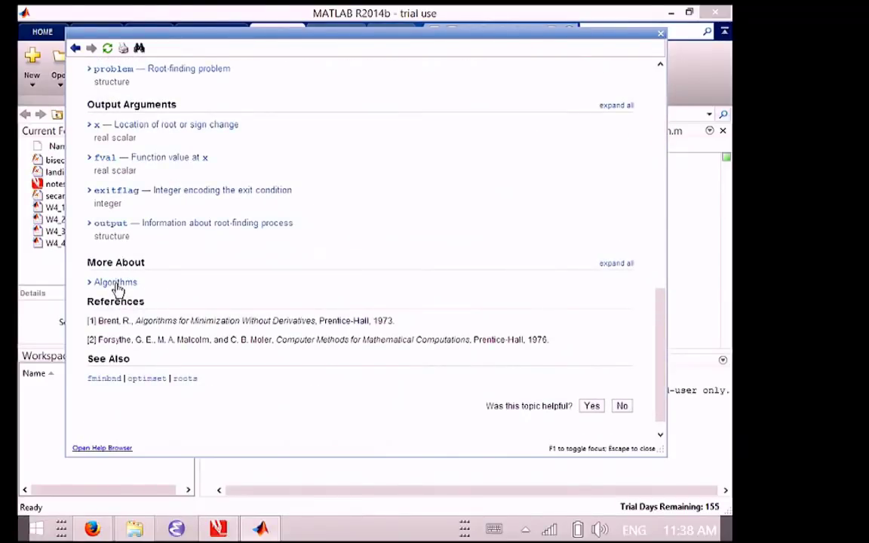
left_click(115, 282)
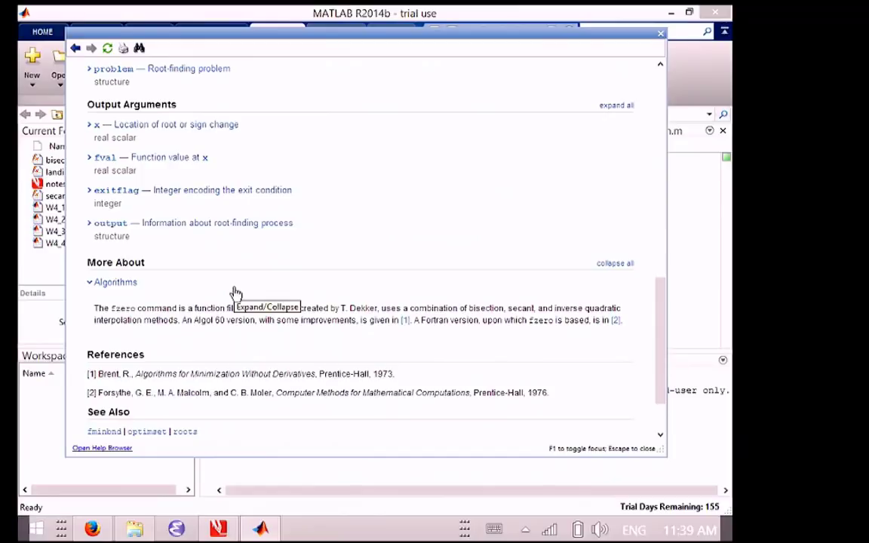
mouse_move(577, 145)
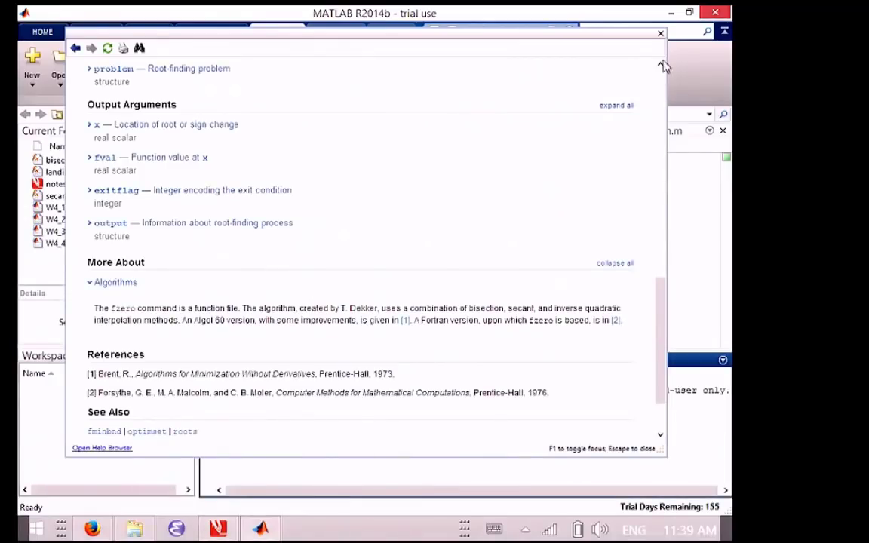
Close the help browser and run W4_4.m to get the secant root 5.4790.
left_click(661, 33)
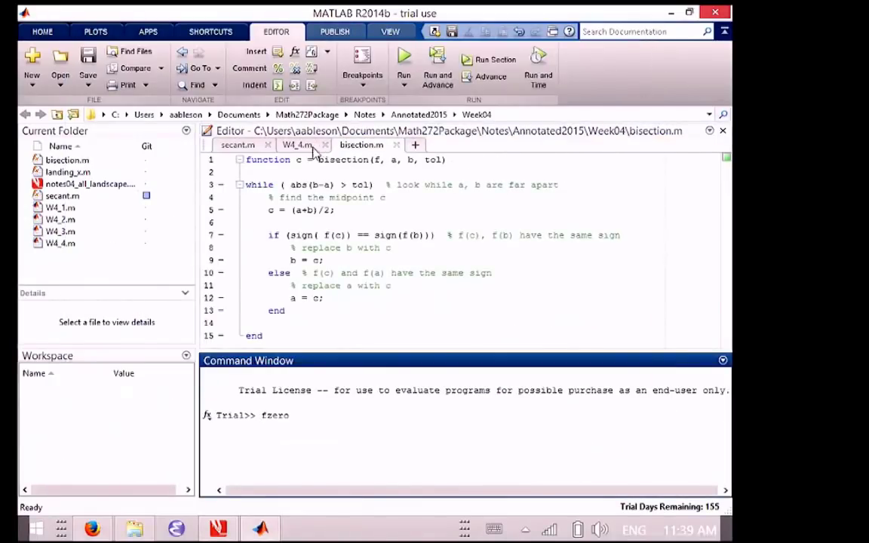
left_click(296, 145)
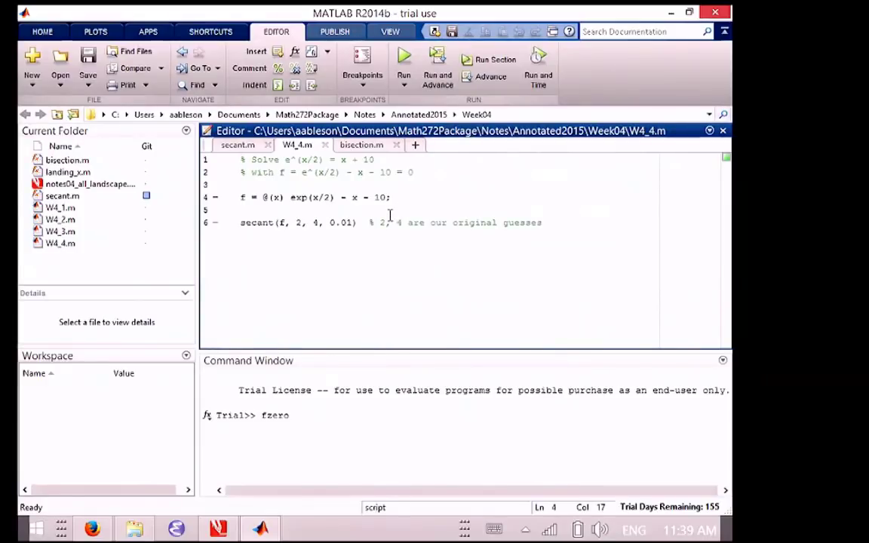
left_click(265, 222)
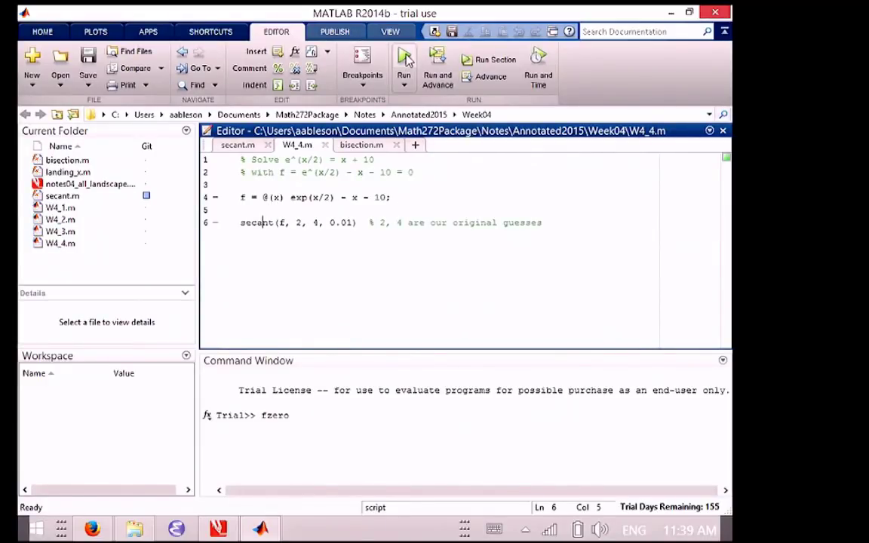
left_click(405, 59)
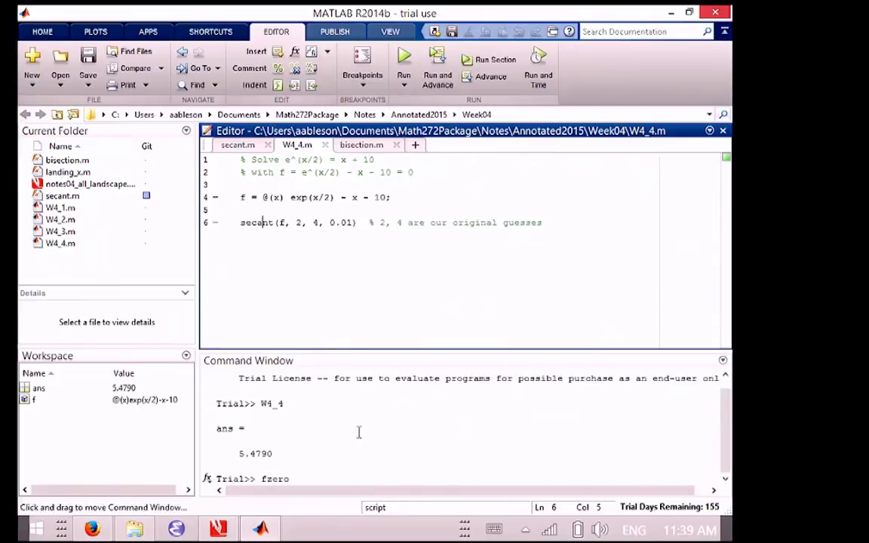
left_click(370, 471)
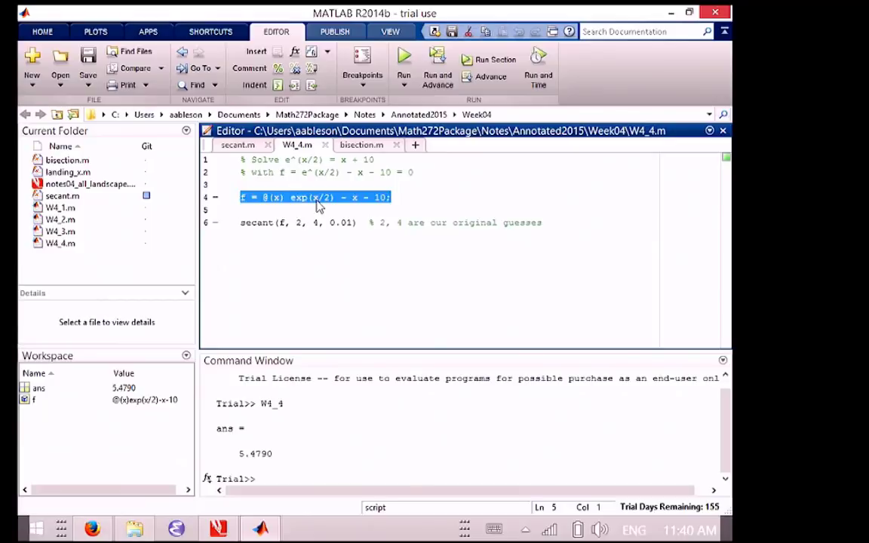
Add the line fzero(f, 2); after the secant call in W4_4.
left_click(312, 196)
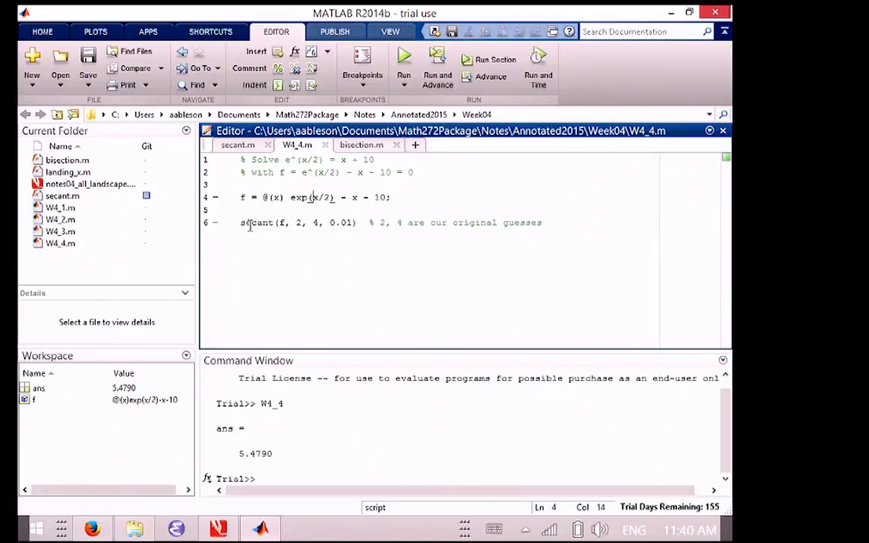
left_click(248, 235)
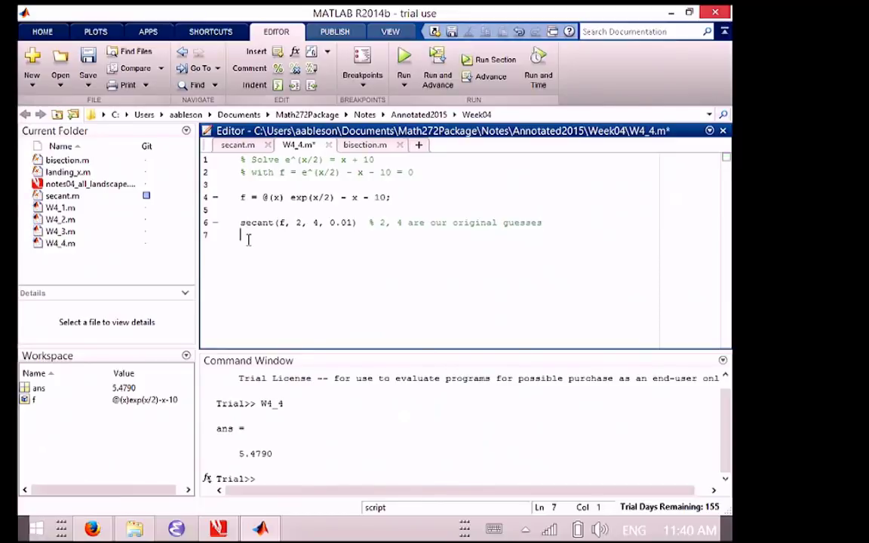
type("fzero(")
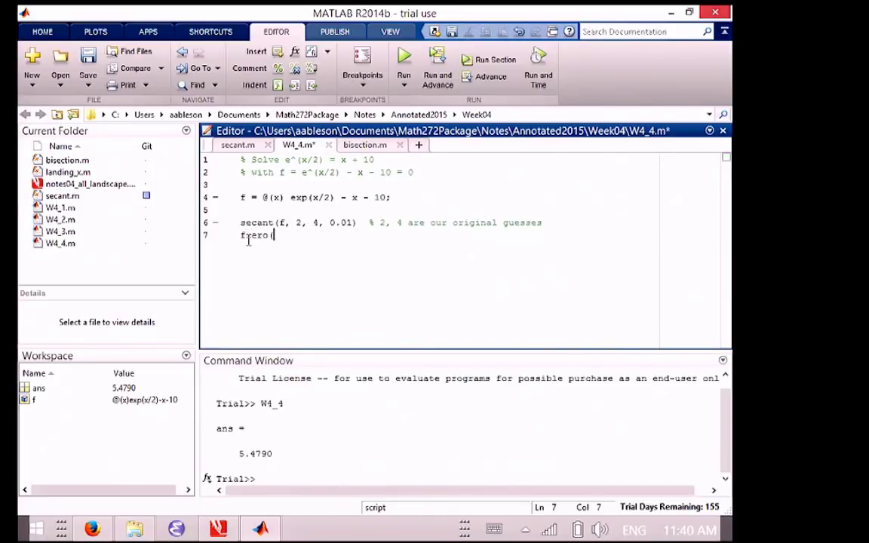
type(", 2")
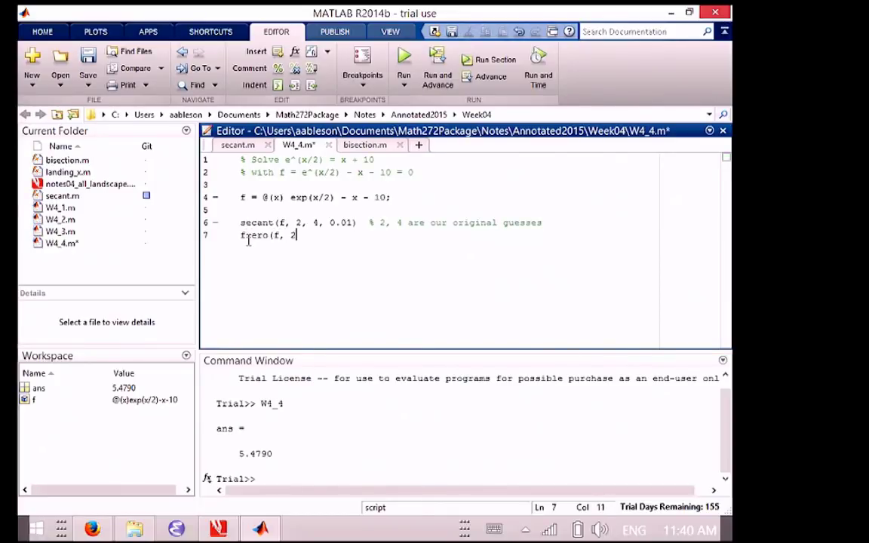
type(");")
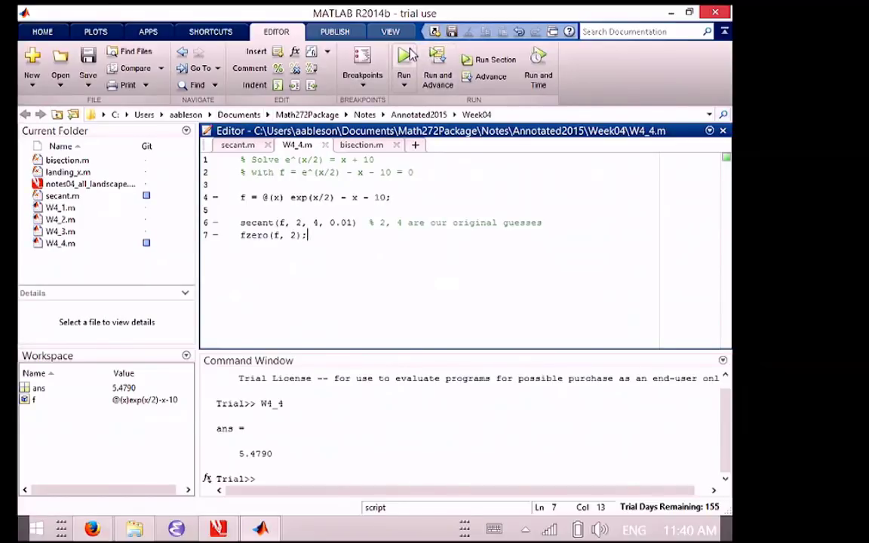
Remove the semicolon so fzero's result displays and enlarge the Command Window.
scroll("down", 3)
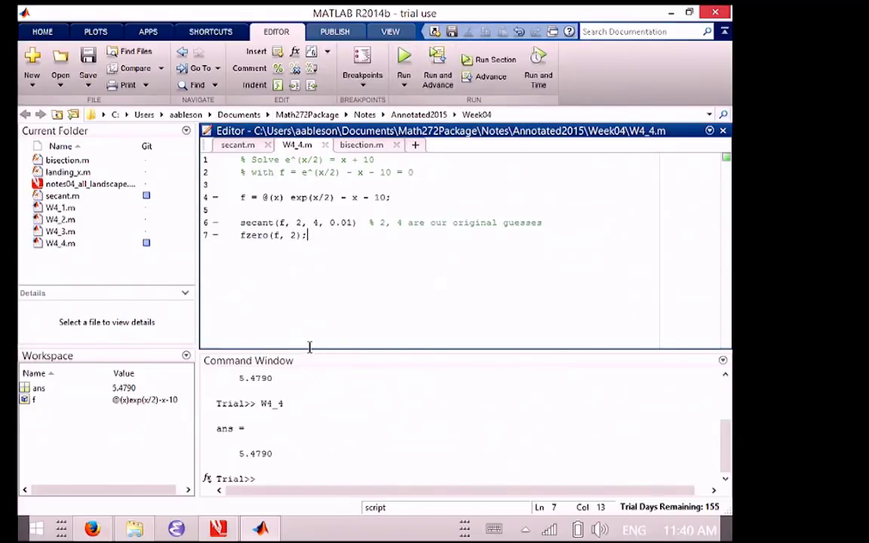
key("Backspace")
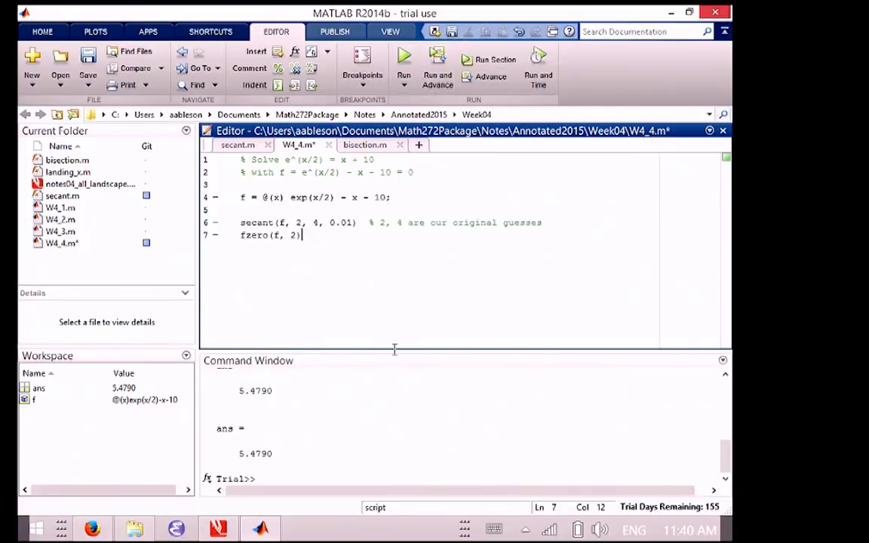
mouse_move(386, 347)
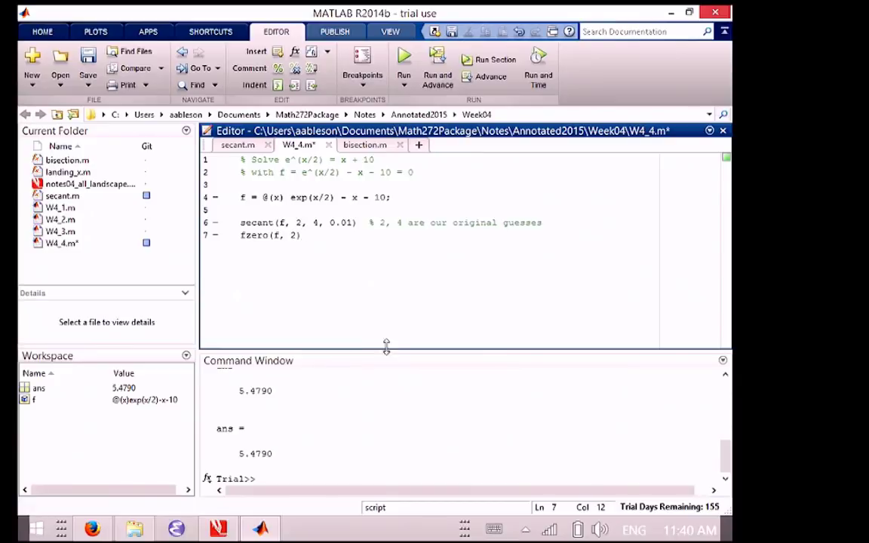
left_click_drag(386, 349, 387, 332)
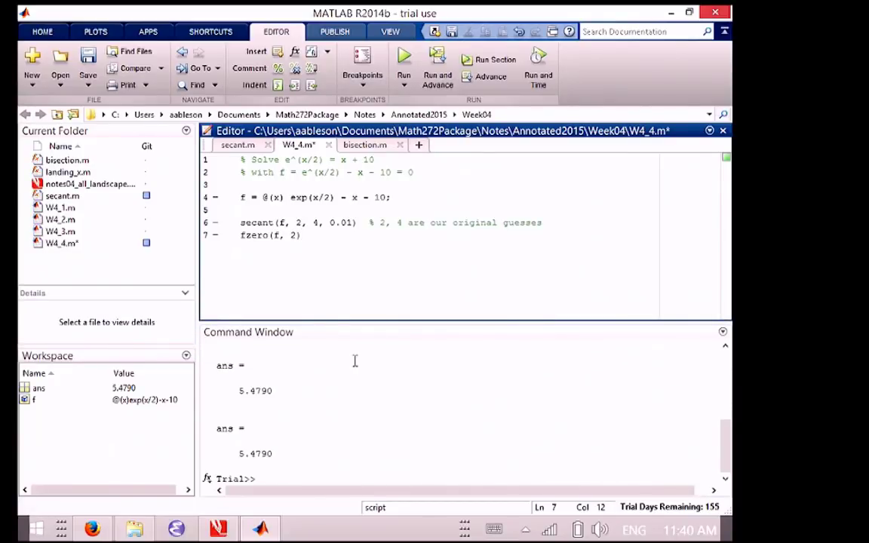
left_click(300, 235)
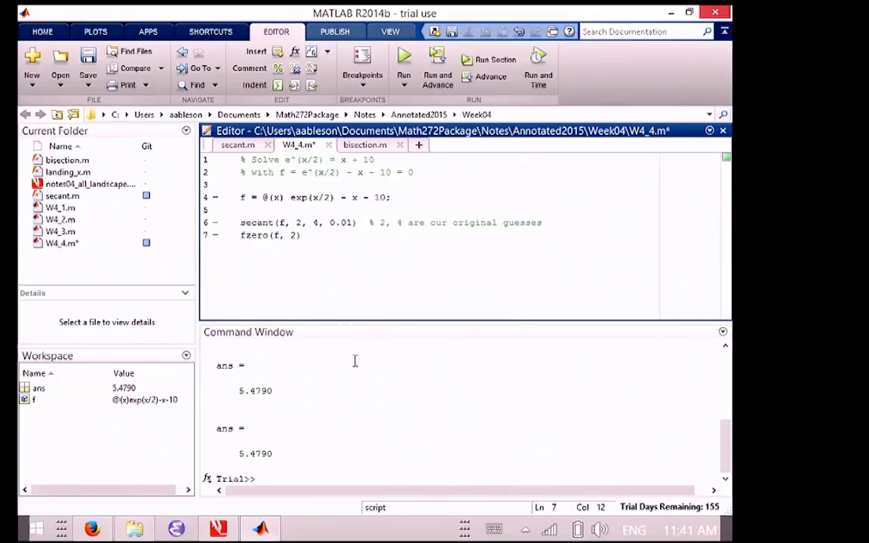
left_click(299, 235)
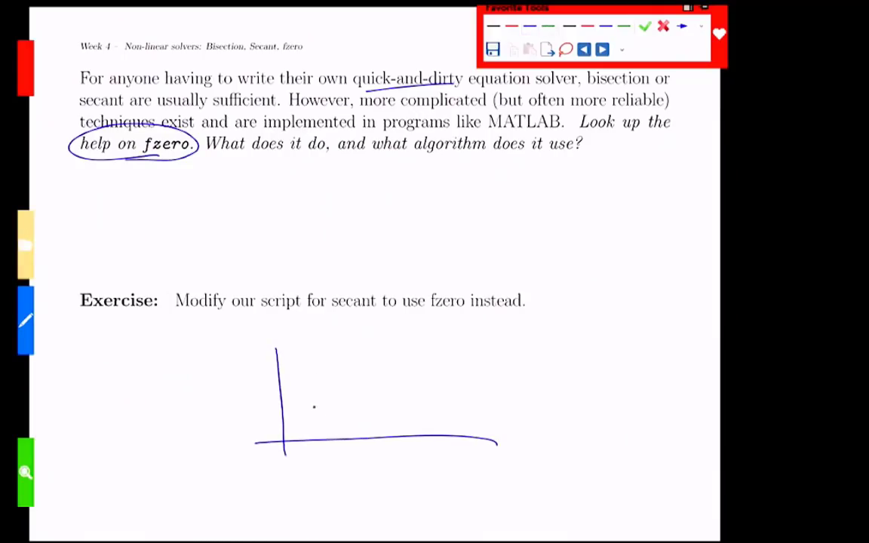
Sketch a decreasing curve crossing the axis and label it as a simple root.
left_click_drag(296, 387, 432, 480)
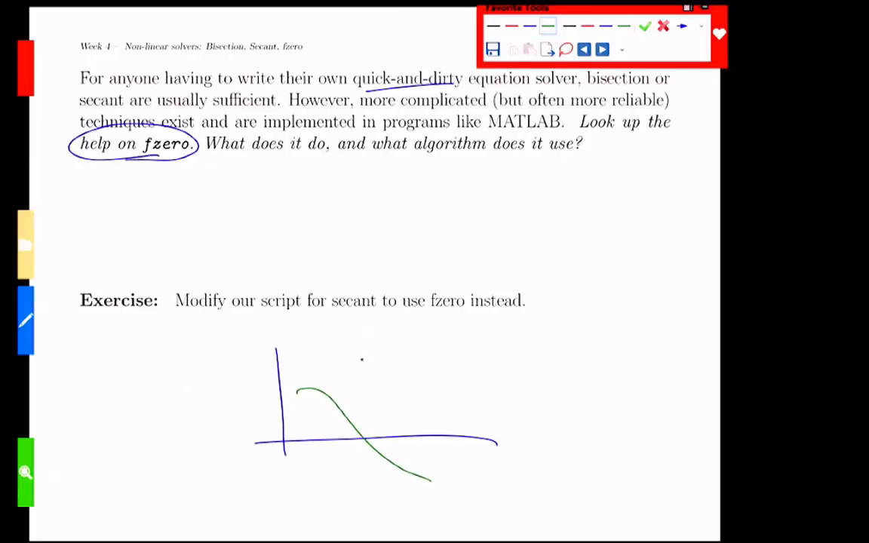
type("single")
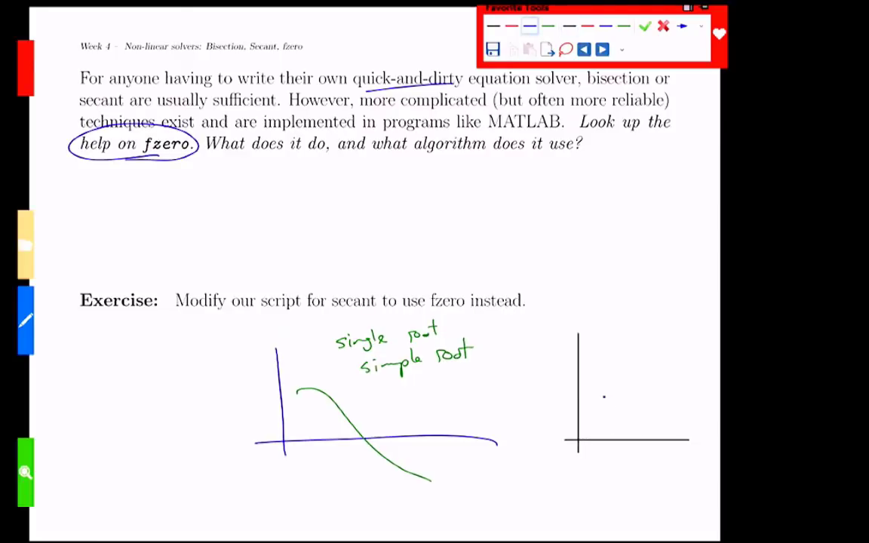
Sketch a parabola just touching the axis as the hard-to-find double root and note 'fzero'.
left_click_drag(604, 396, 664, 438)
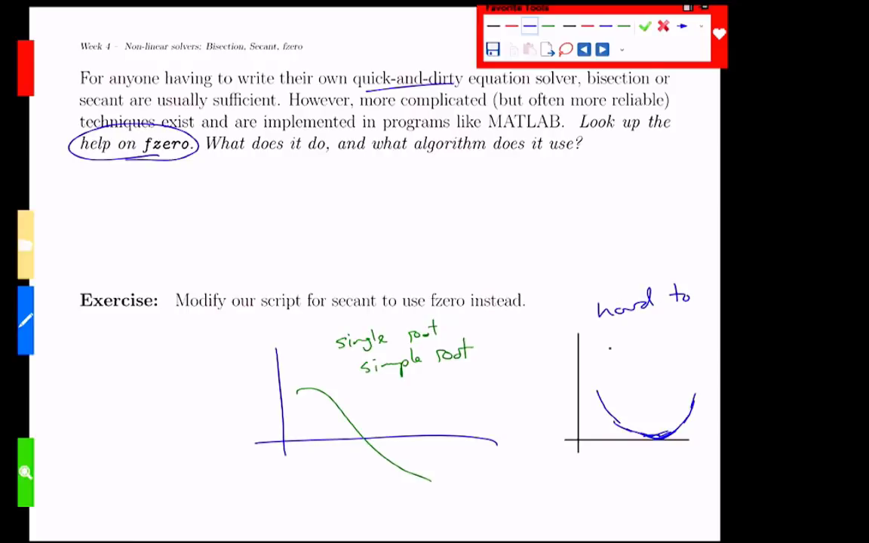
left_click_drag(601, 325, 649, 340)
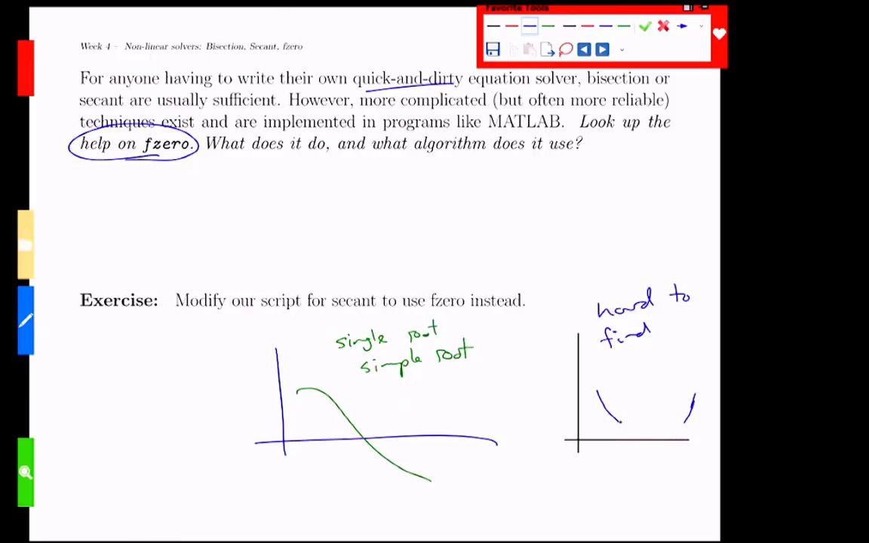
left_click_drag(601, 407, 661, 441)
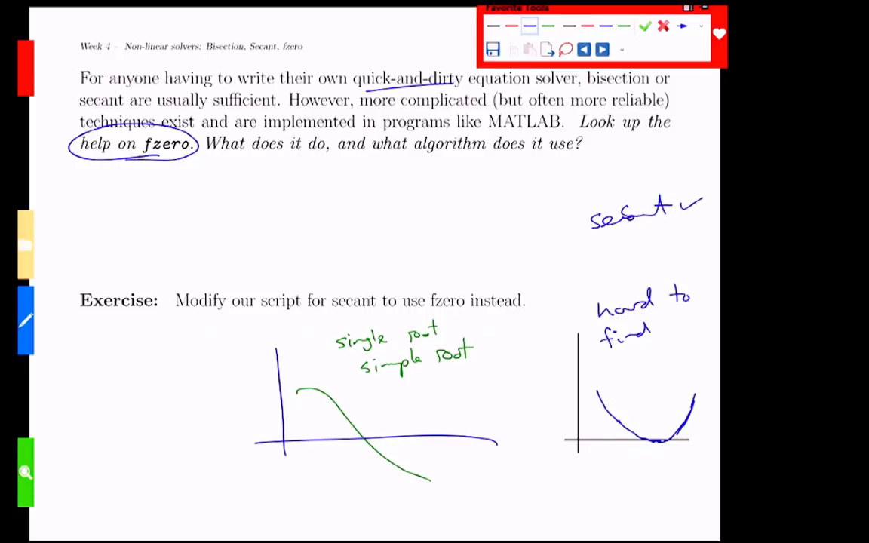
type("fzero")
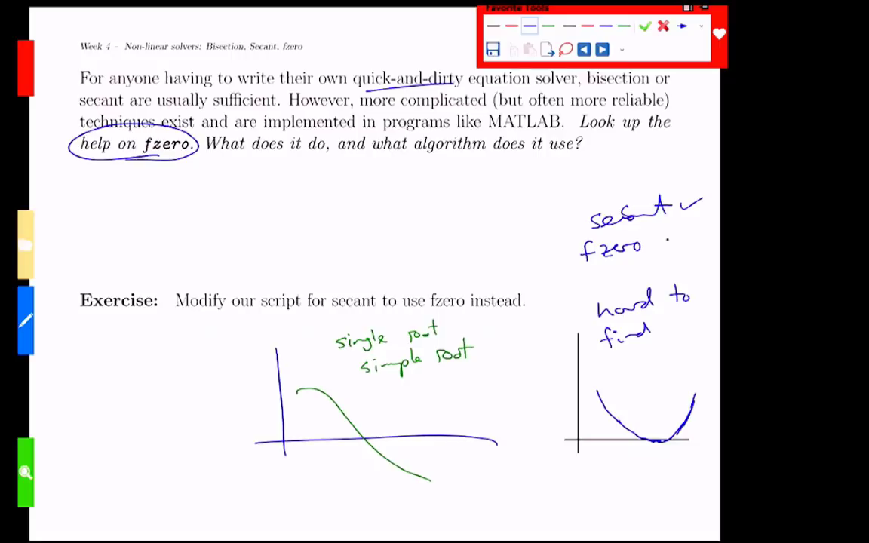